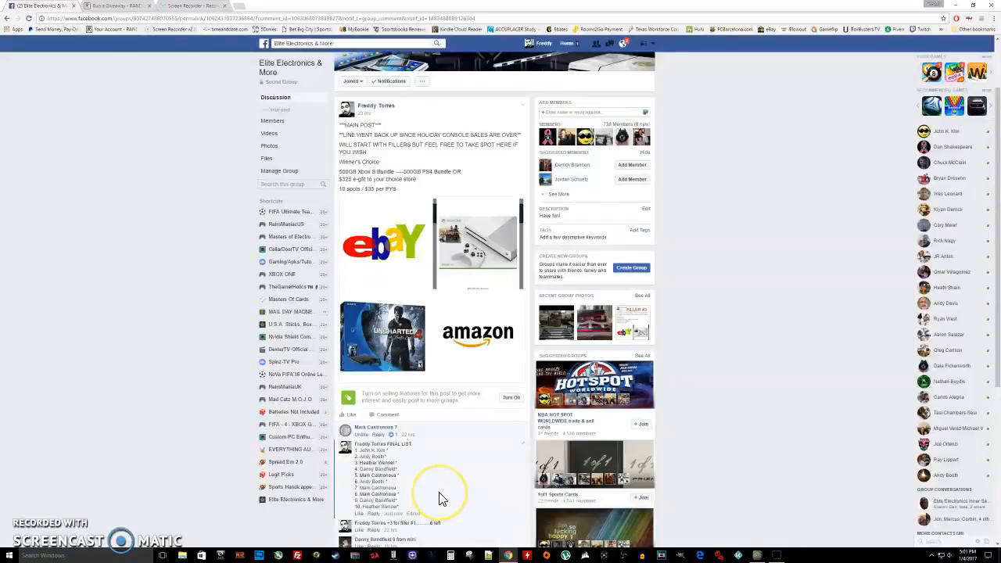
Step: Post a 'live' comment on the Facebook thread, then switch to the RANDOM.ORG giveaway
{"action": "scroll", "scroll_direction": "down", "scroll_amount": 3}
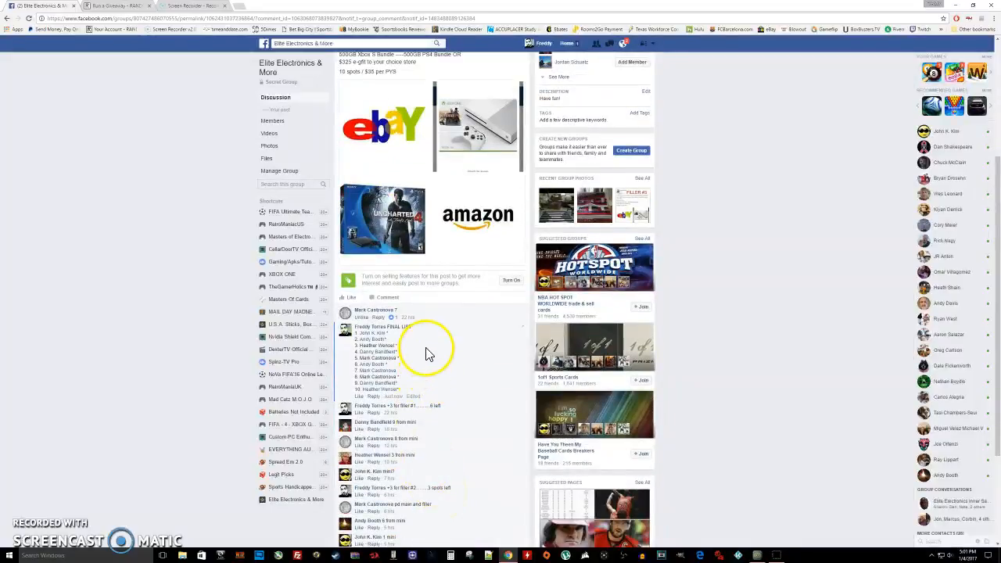
{"action": "mouse_move", "coordinate": [456, 405]}
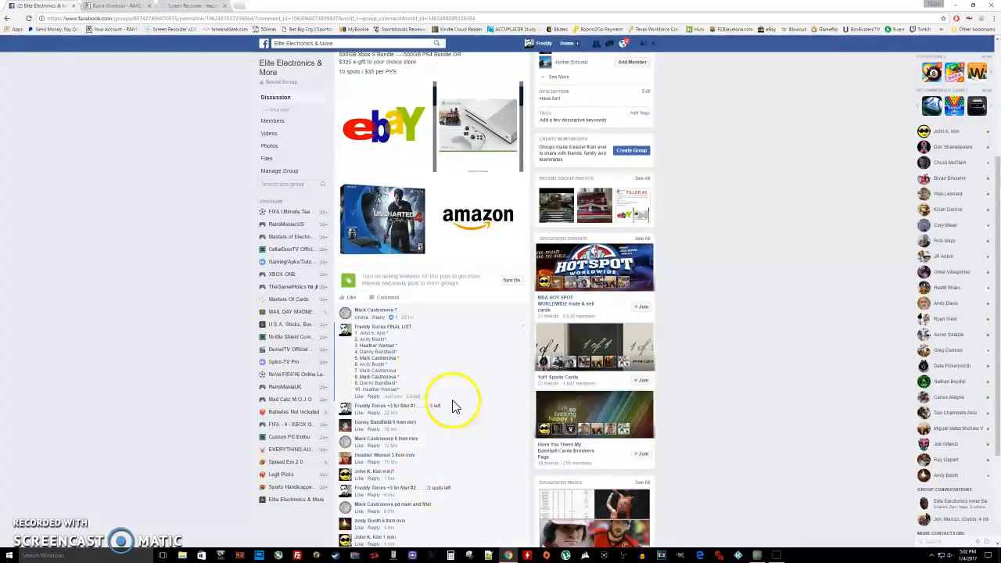
{"action": "scroll", "scroll_direction": "down", "scroll_amount": 3}
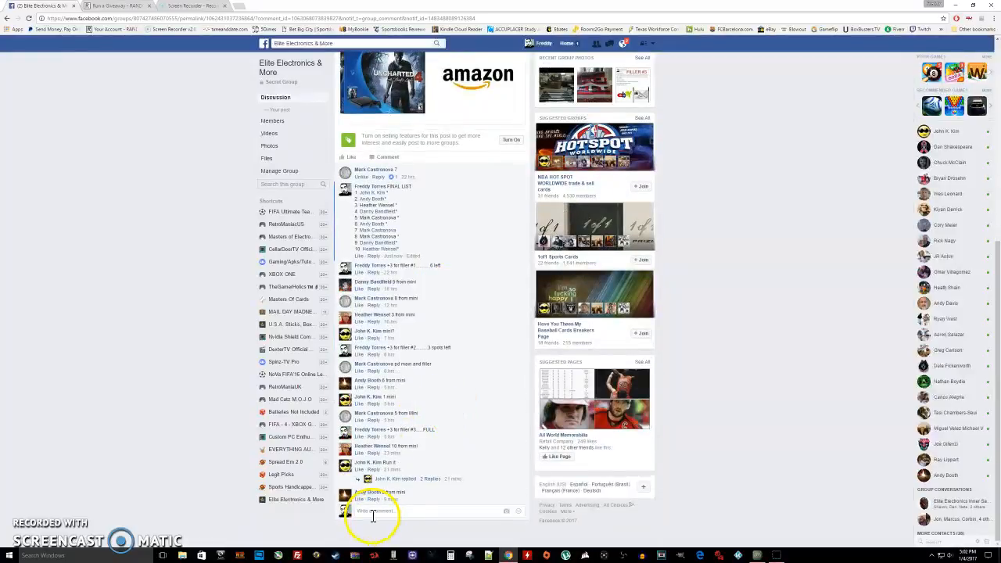
{"action": "type", "text": "live"}
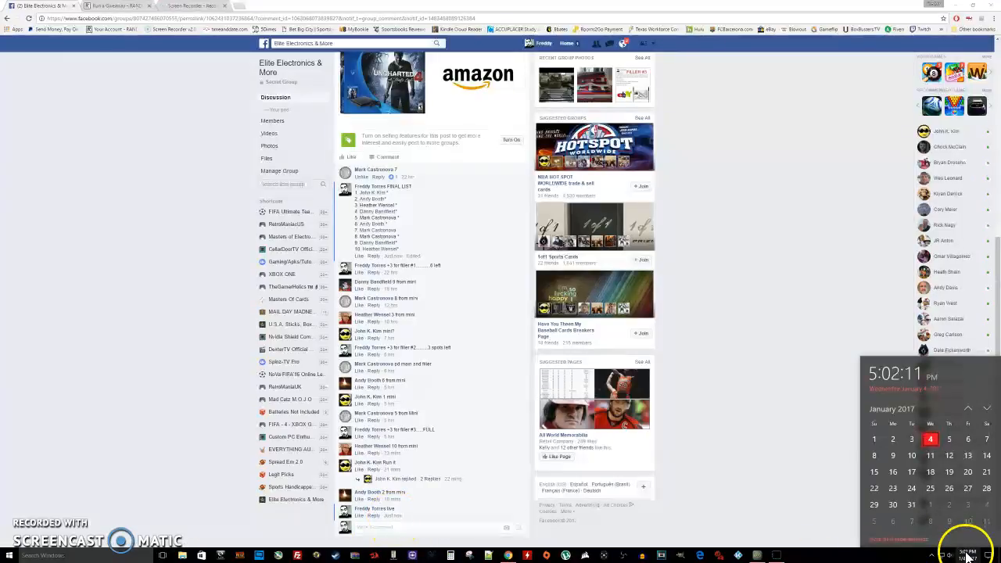
{"action": "left_click", "coordinate": [114, 6]}
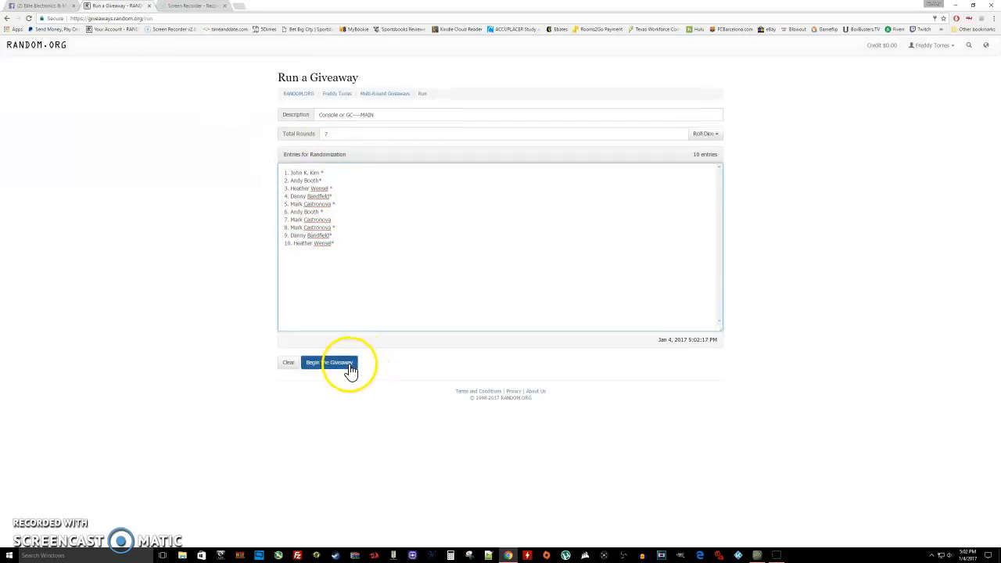
Step: Begin the giveaway and advance through every round to the final round
{"action": "left_click", "coordinate": [329, 362]}
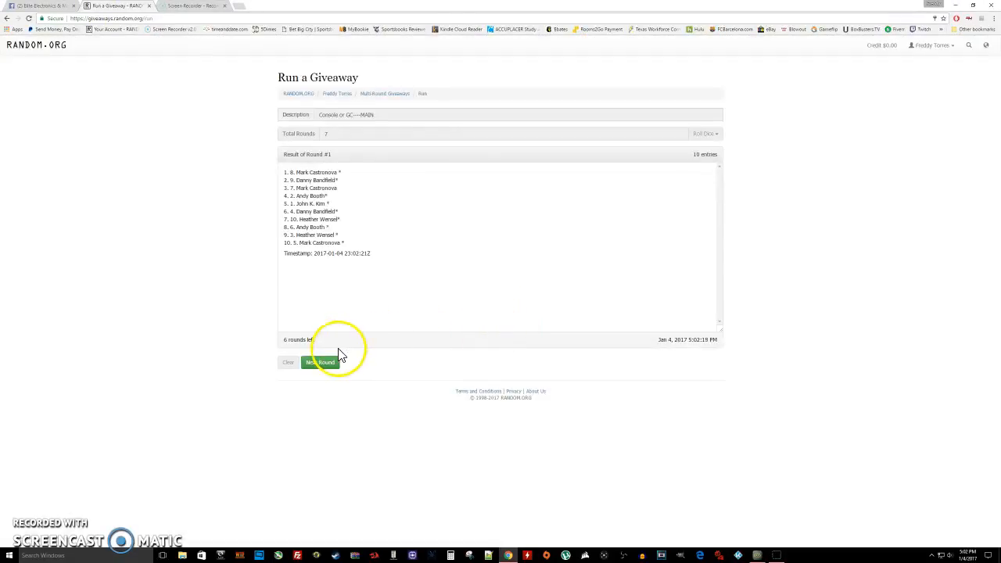
{"action": "left_click", "coordinate": [320, 362]}
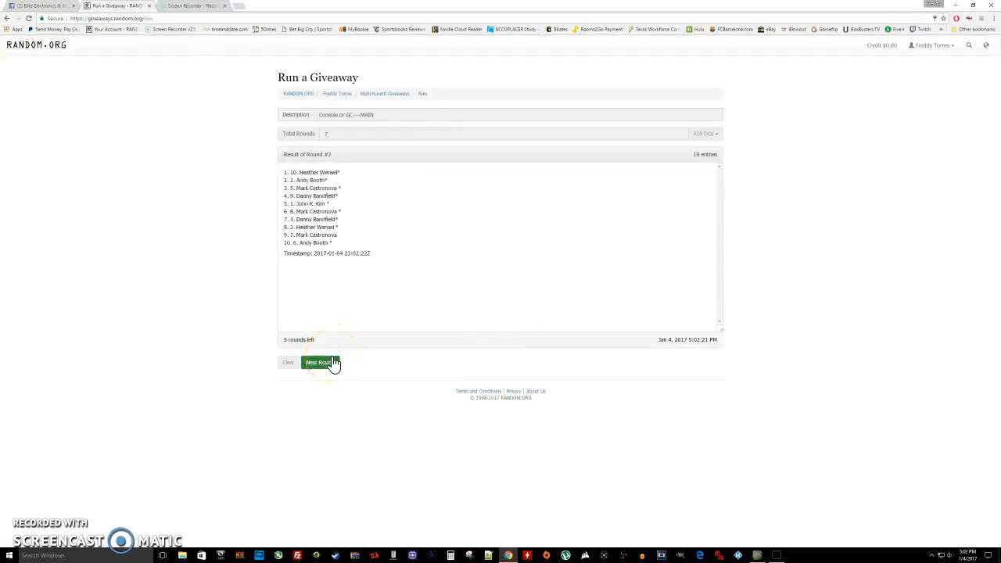
{"action": "left_click", "coordinate": [319, 363]}
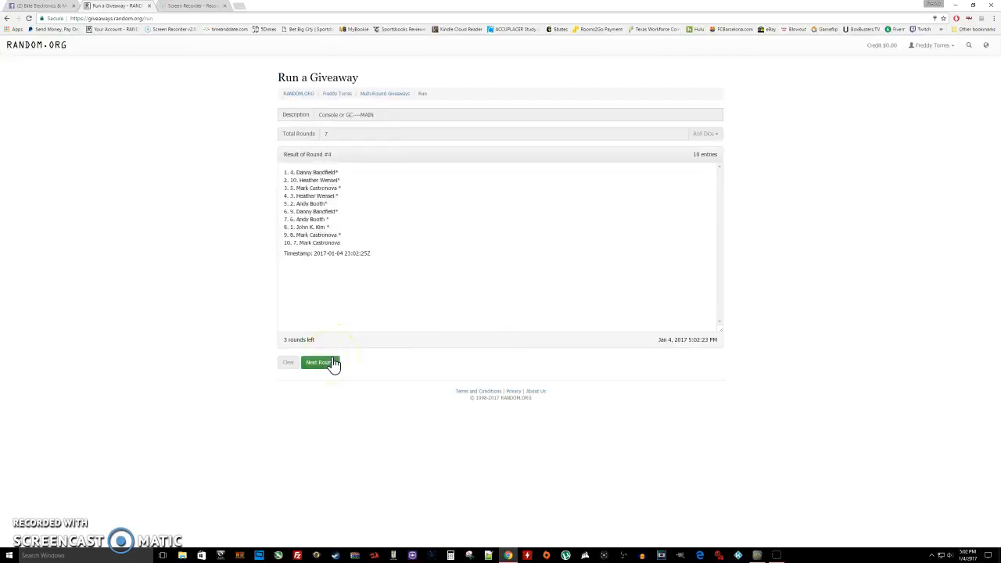
{"action": "left_click", "coordinate": [321, 362]}
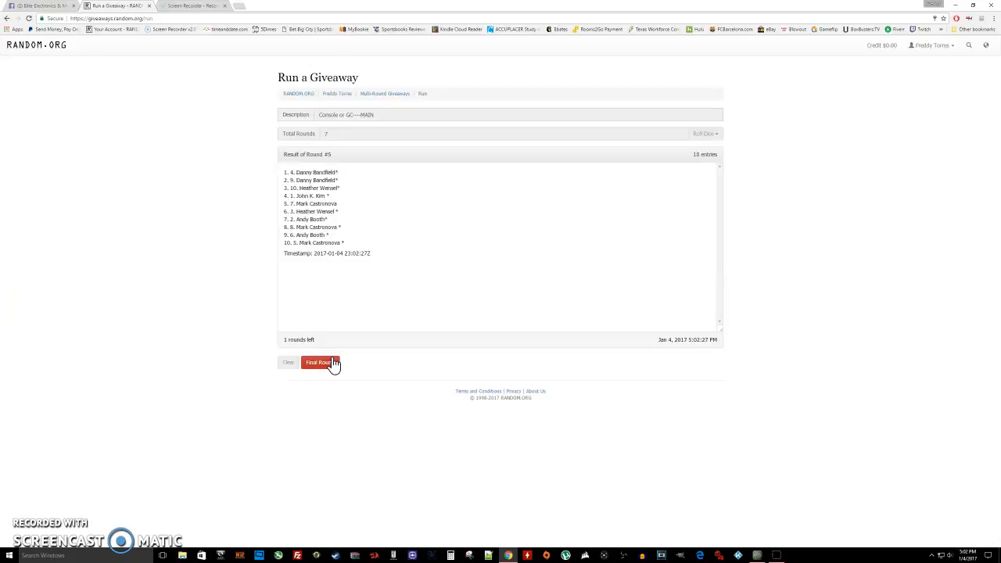
{"action": "left_click", "coordinate": [318, 363]}
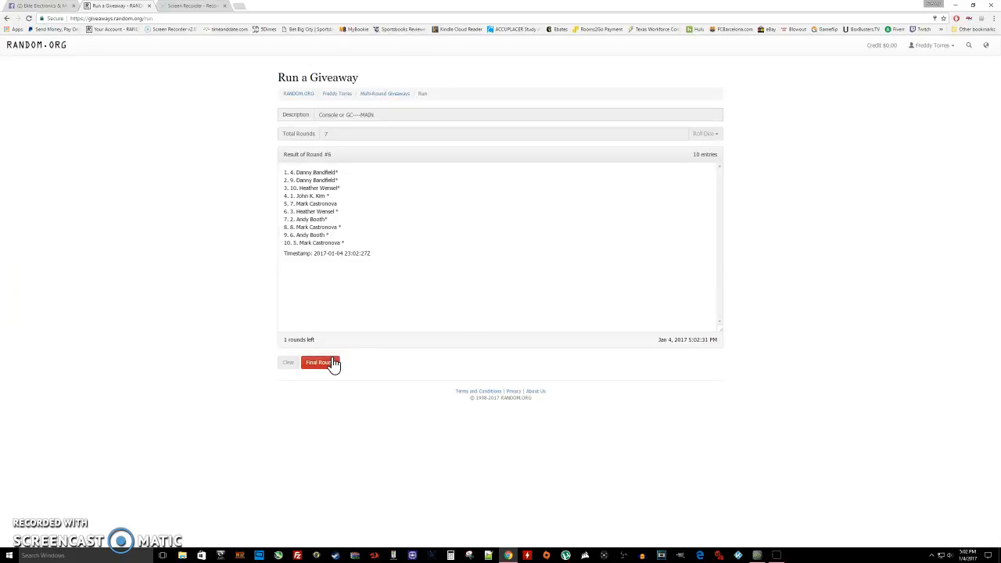
{"action": "left_click", "coordinate": [318, 362]}
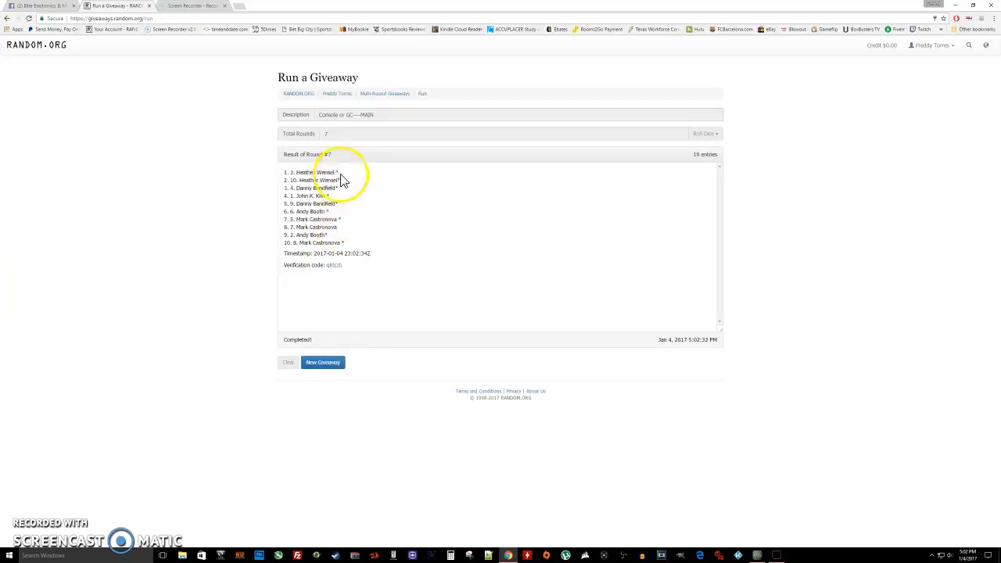
Step: Select the final round's timestamp and return to the Facebook thread
{"action": "double_click", "coordinate": [313, 172]}
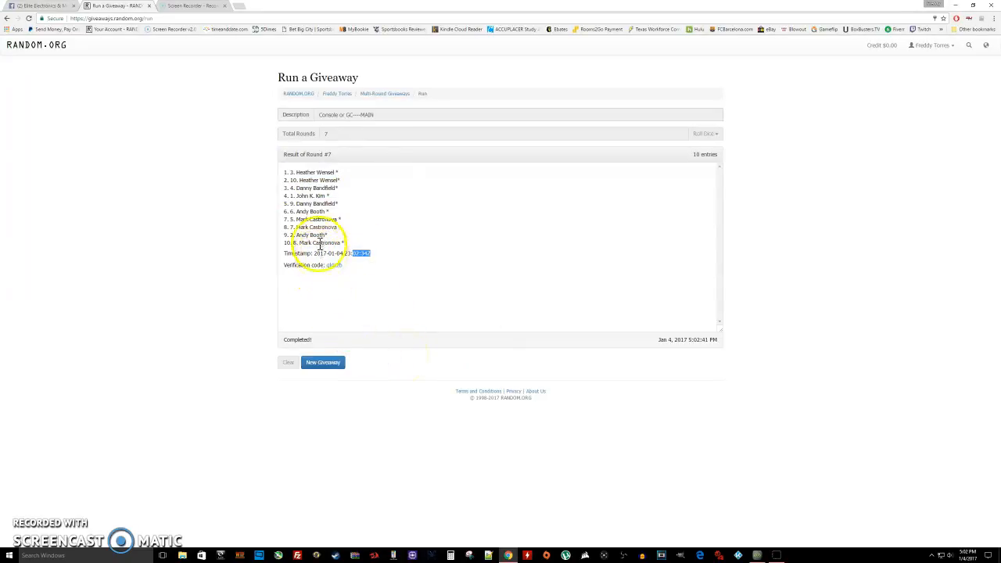
{"action": "left_click", "coordinate": [44, 6]}
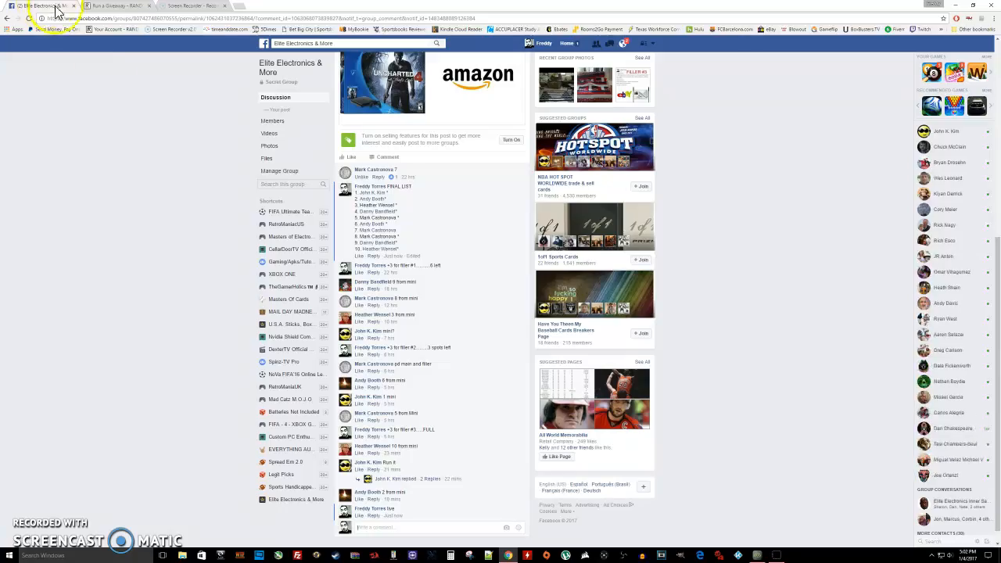